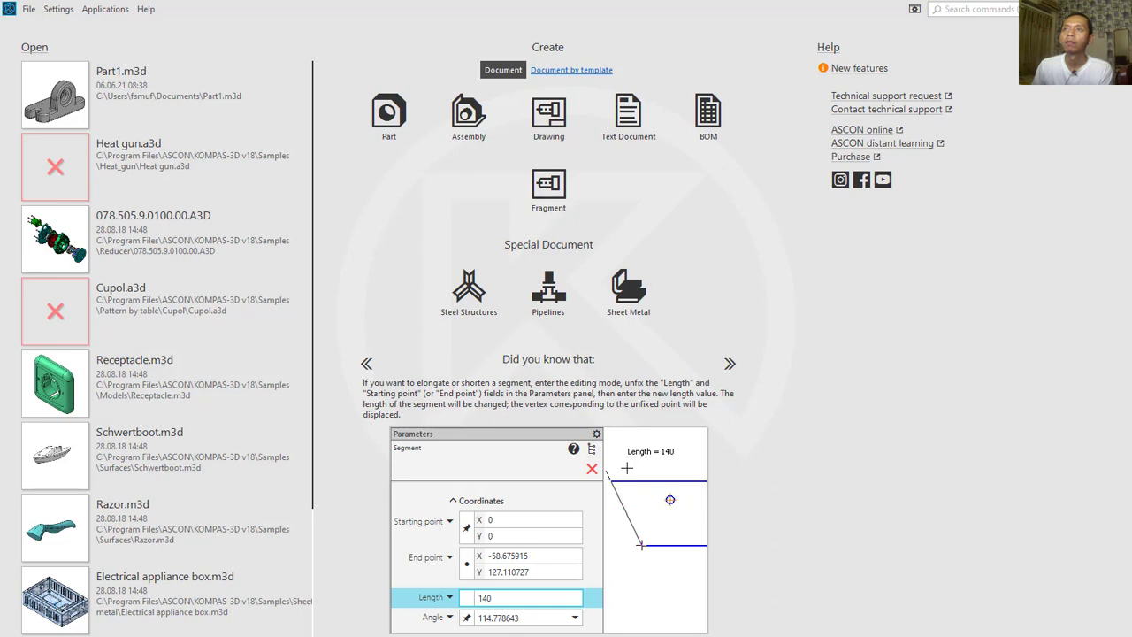
{"action": "mouse_move", "coordinate": [548, 115]}
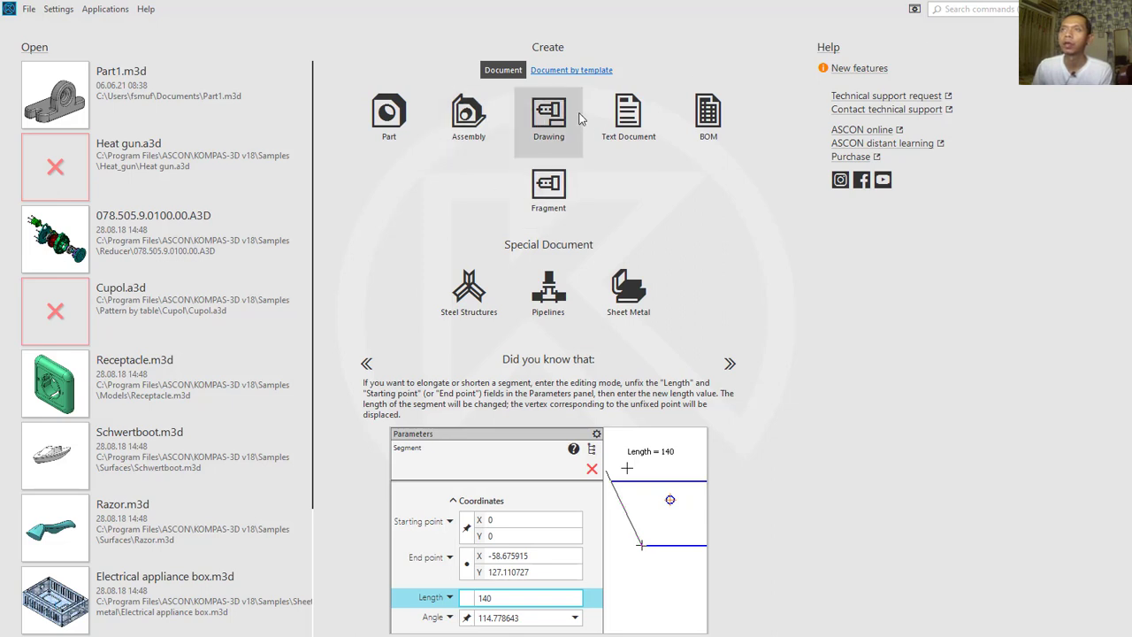
Create a new drawing document from the start page.
{"action": "left_click", "coordinate": [548, 115]}
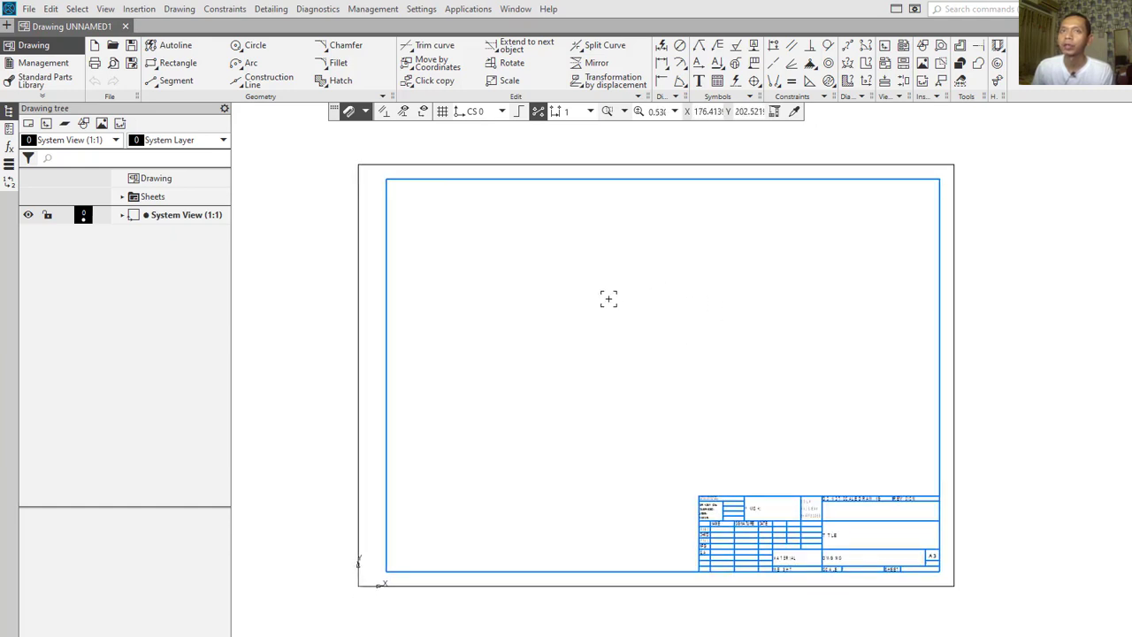
Set the first sheet's format to A4 with vertical orientation via the title block's Format settings.
{"action": "left_click", "coordinate": [123, 196]}
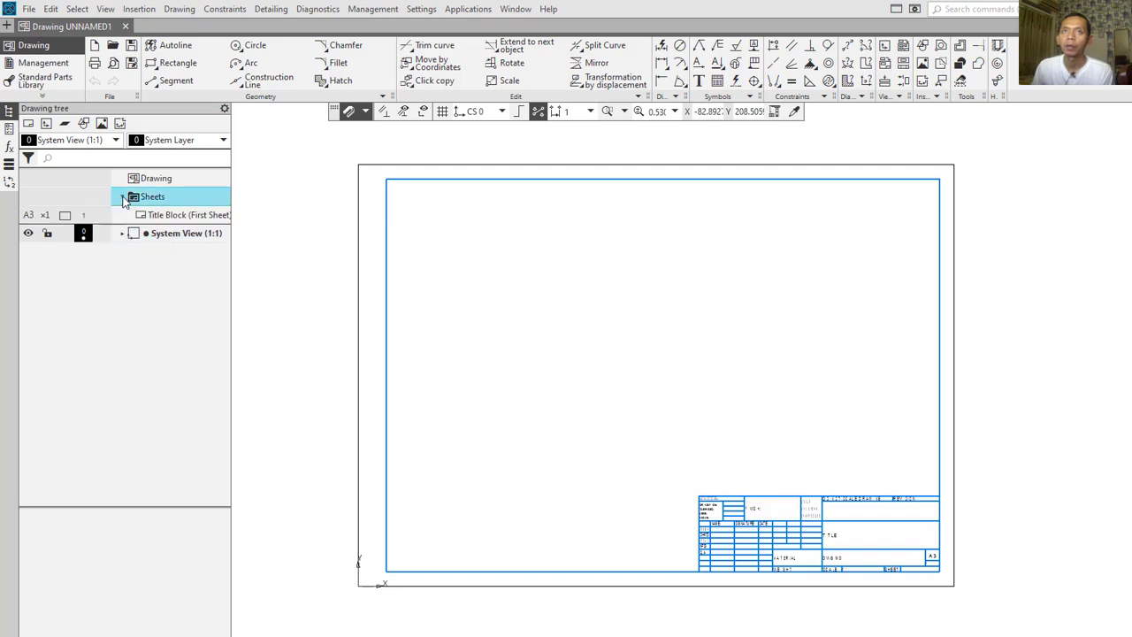
{"action": "right_click", "coordinate": [183, 216]}
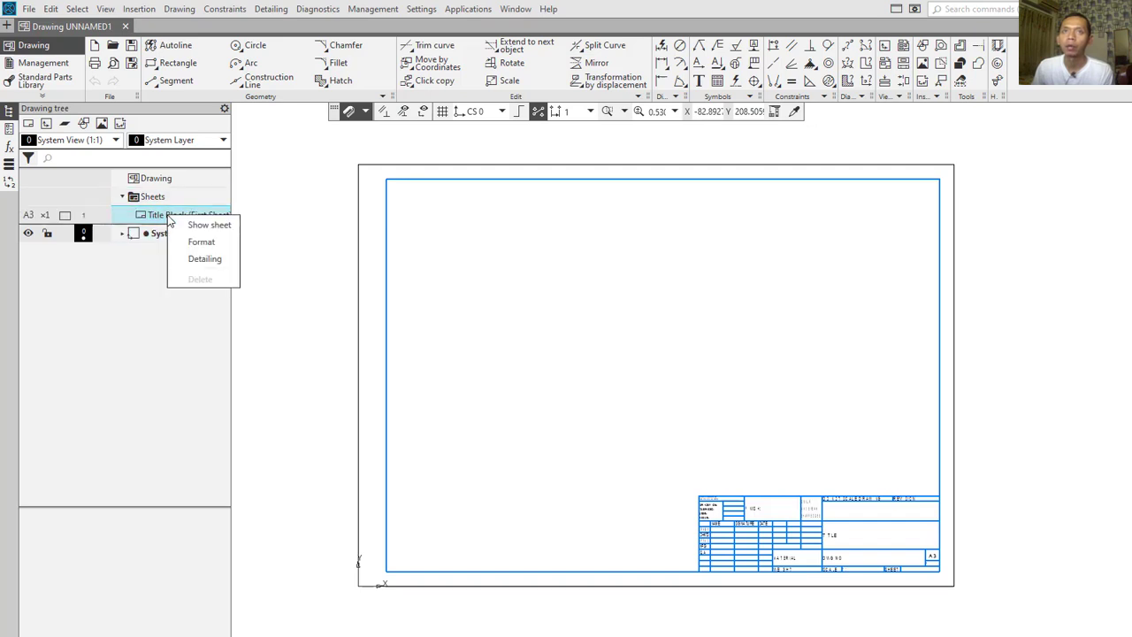
{"action": "left_click", "coordinate": [202, 241]}
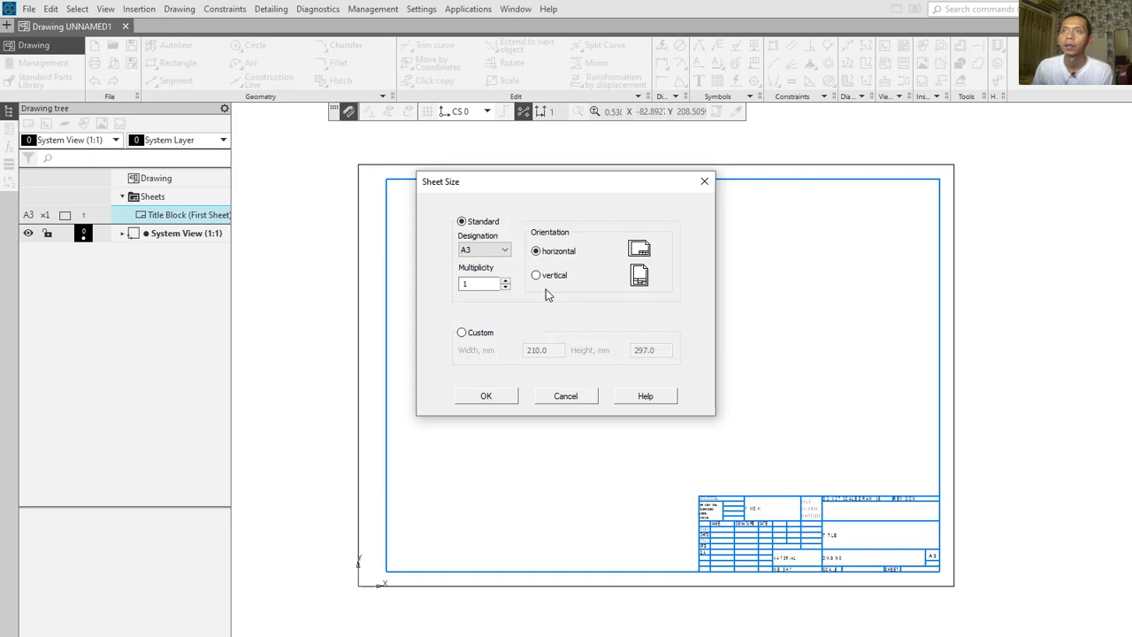
{"action": "left_click", "coordinate": [504, 250]}
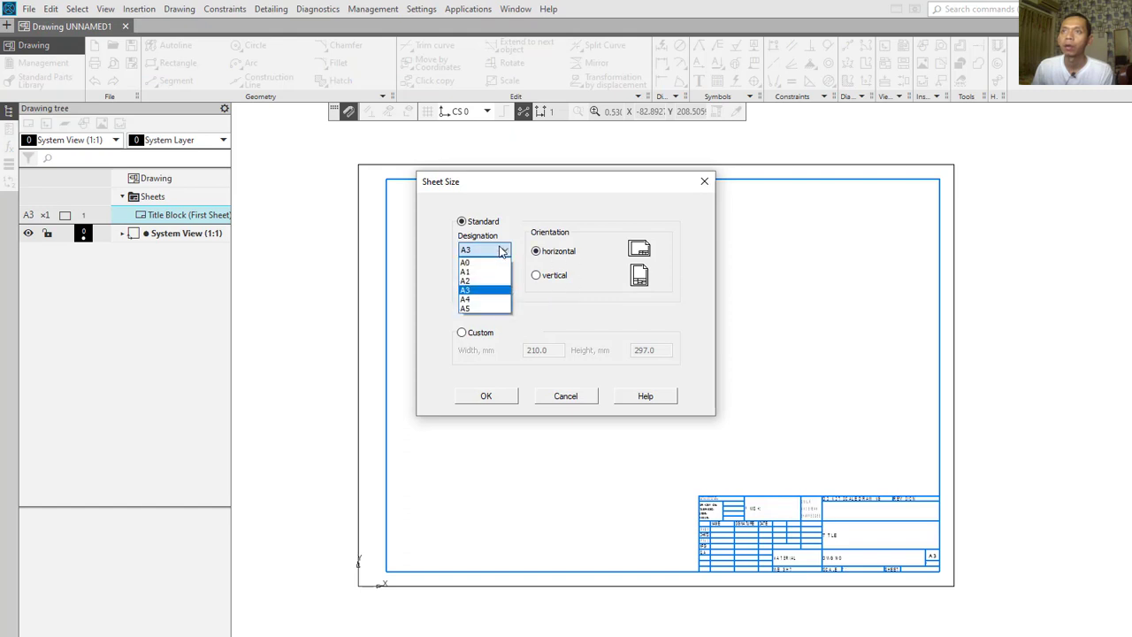
{"action": "left_click", "coordinate": [466, 299]}
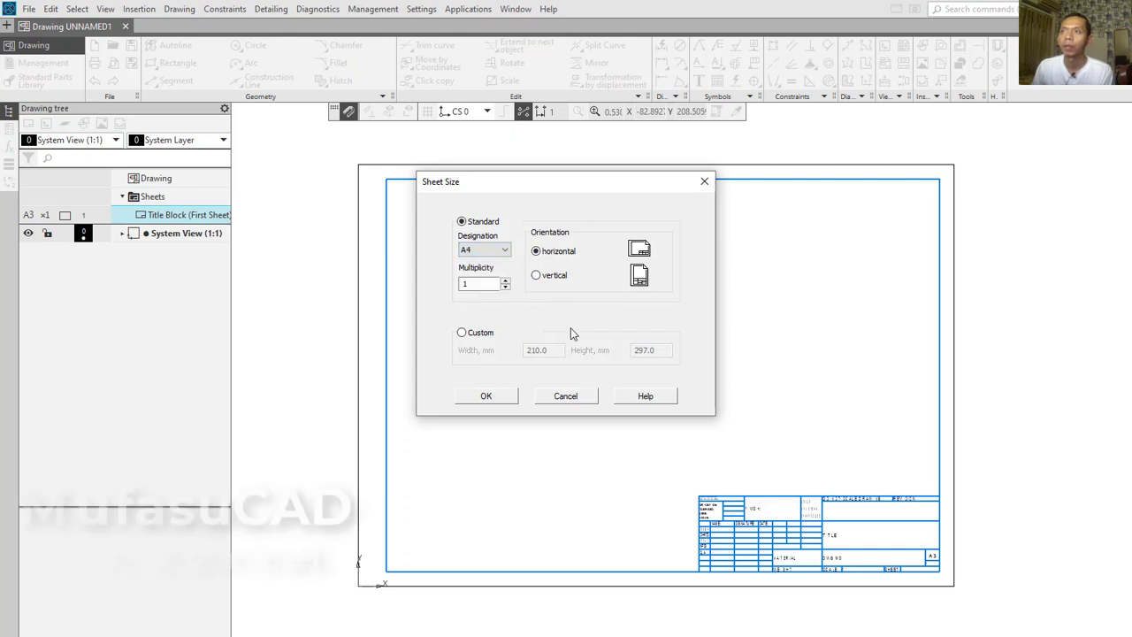
{"action": "left_click", "coordinate": [534, 276]}
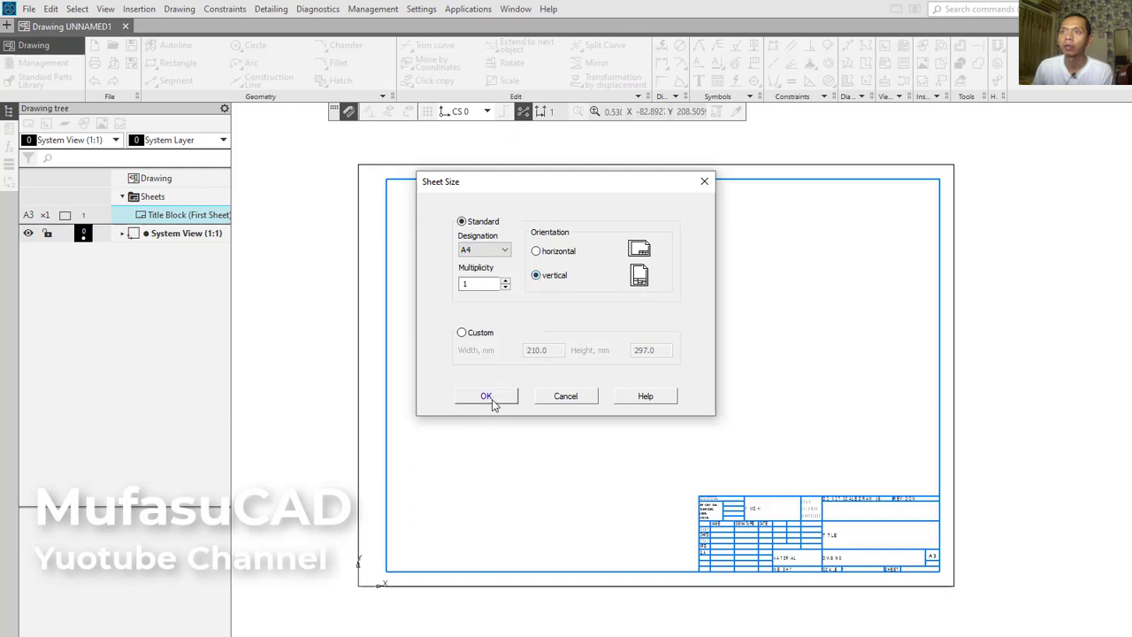
{"action": "left_click", "coordinate": [484, 397]}
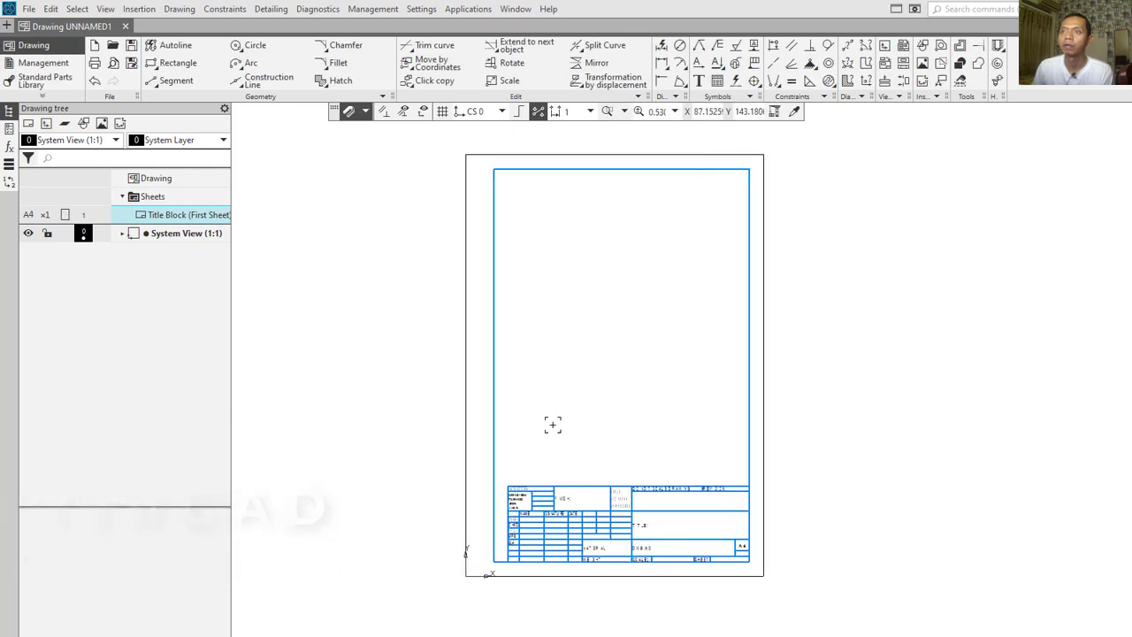
{"action": "mouse_move", "coordinate": [529, 289]}
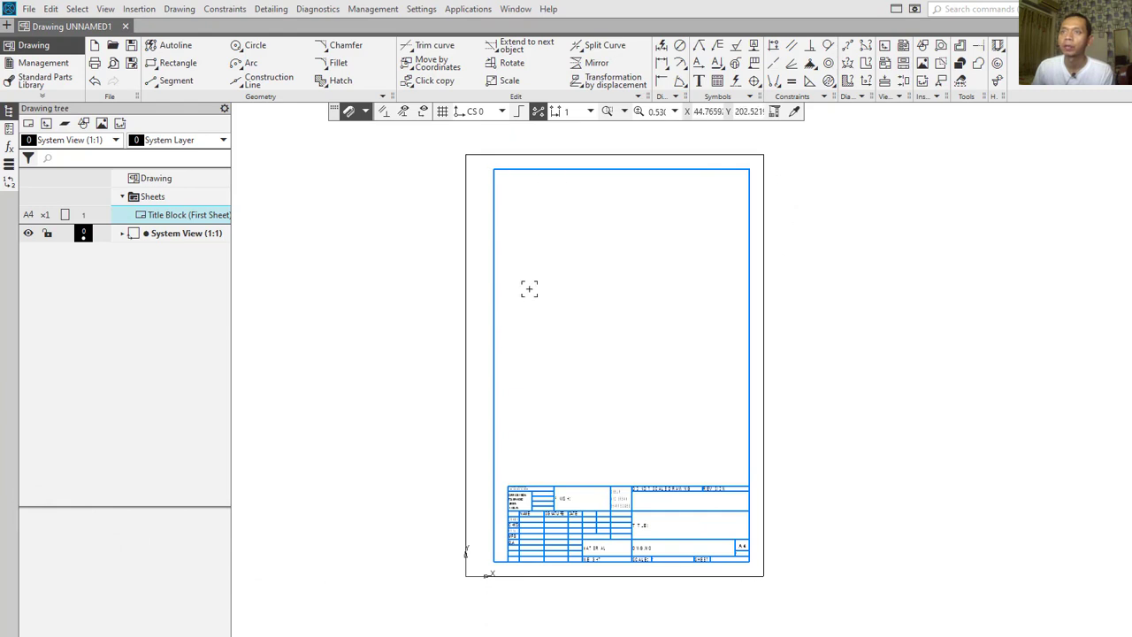
{"action": "mouse_move", "coordinate": [595, 391]}
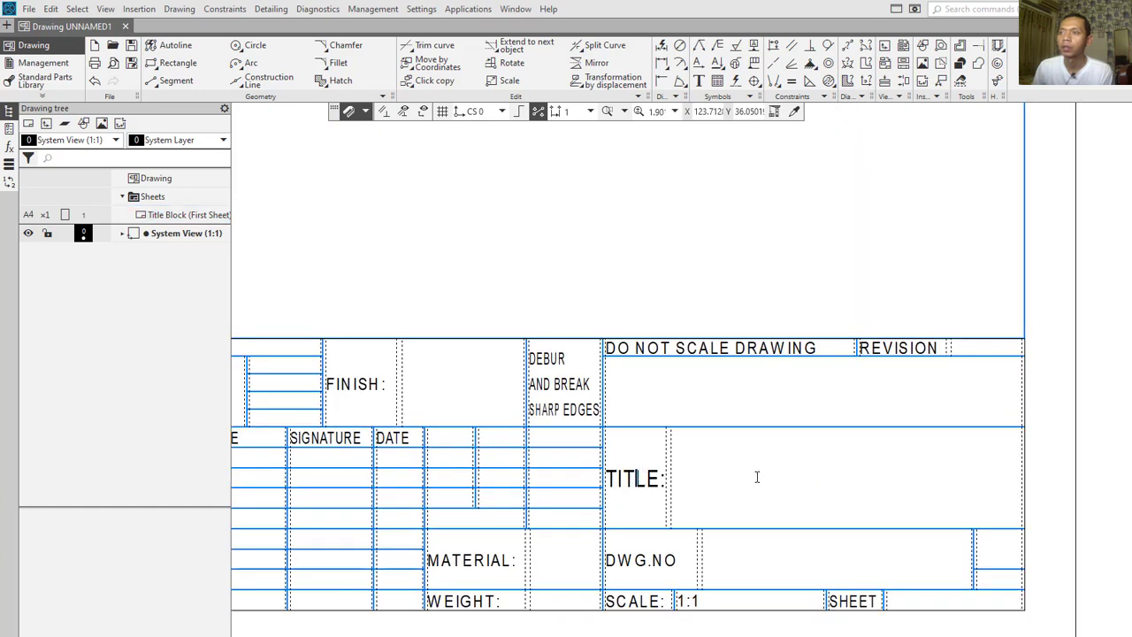
{"action": "mouse_move", "coordinate": [718, 441]}
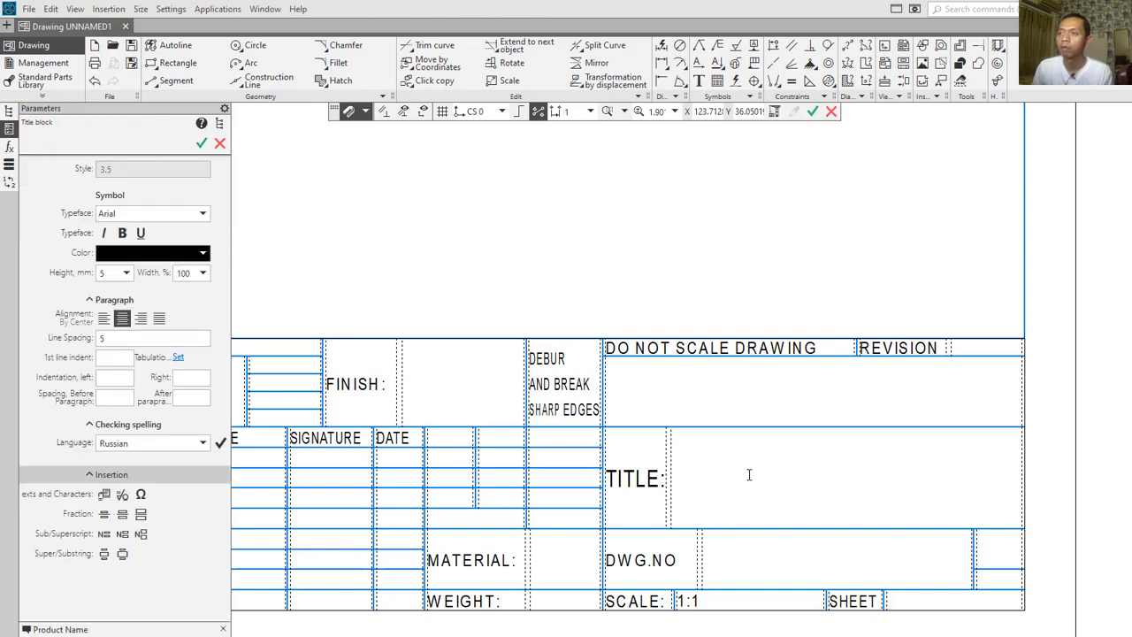
Fill in a title block text field and finish the edit.
{"action": "left_click", "coordinate": [846, 474]}
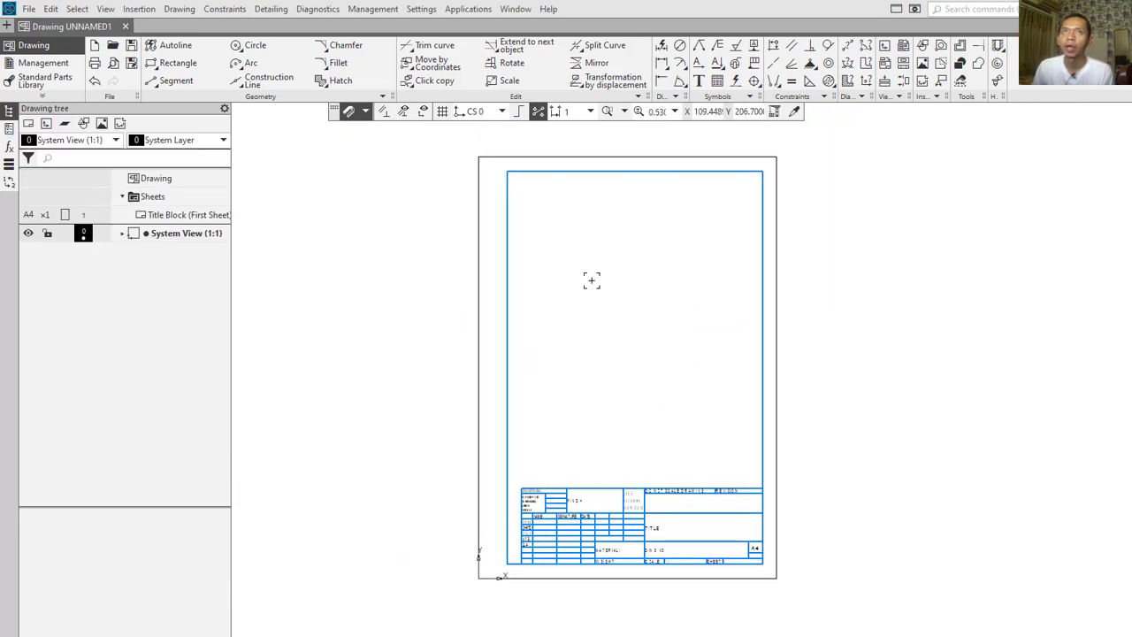
{"action": "left_click", "coordinate": [138, 9]}
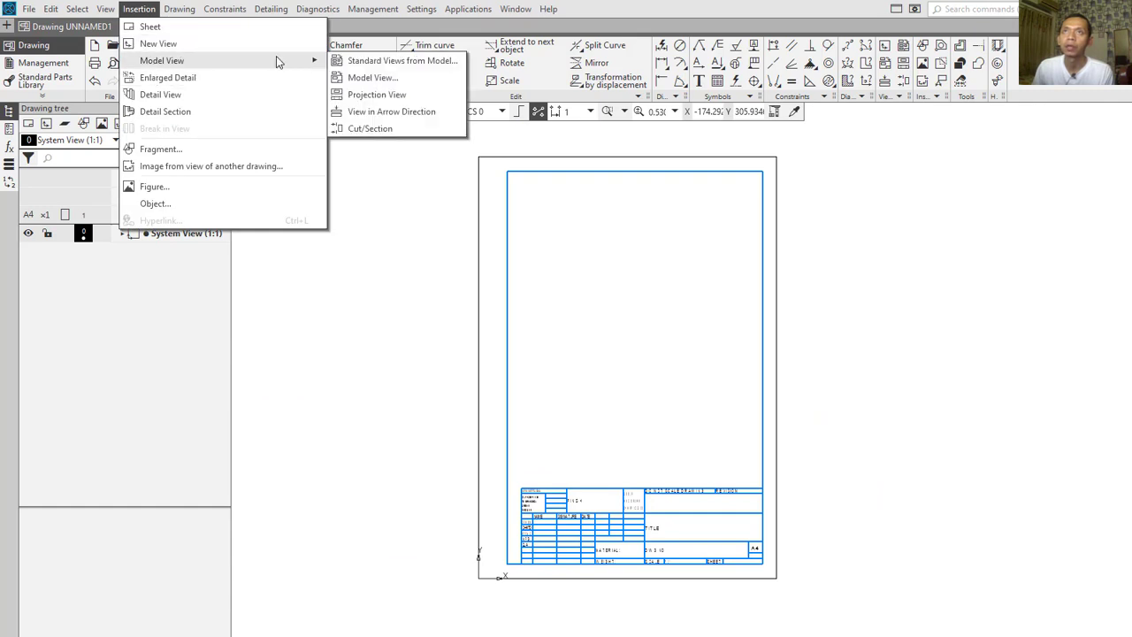
{"action": "mouse_move", "coordinate": [400, 60]}
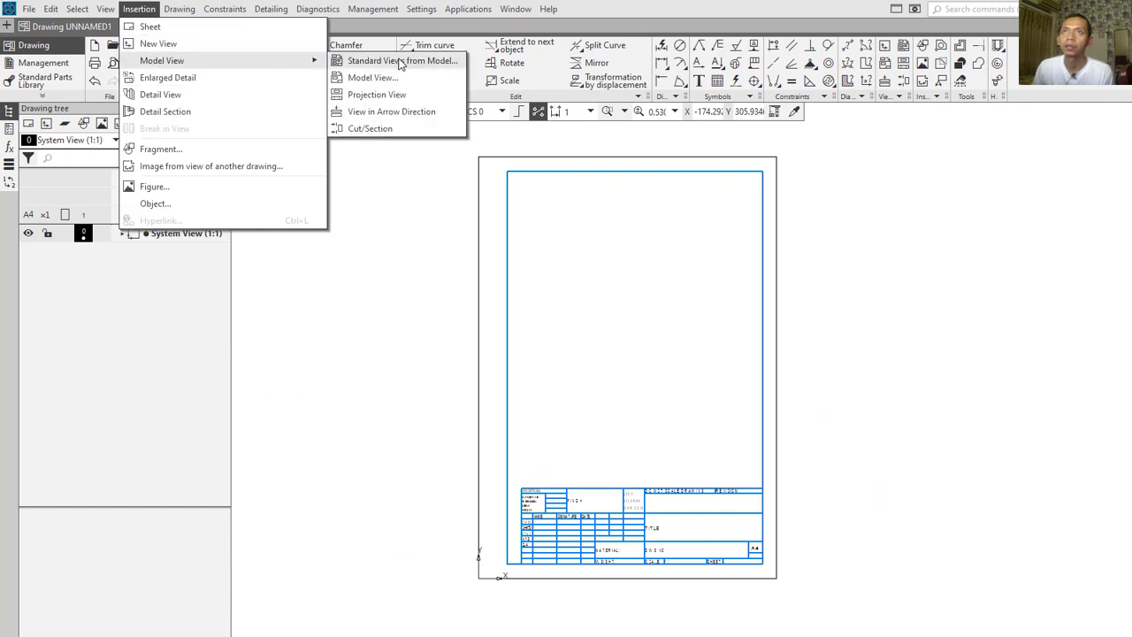
Place three standard views of the Part1 model with Top as main orientation at 2:1 scale.
{"action": "left_click", "coordinate": [404, 61]}
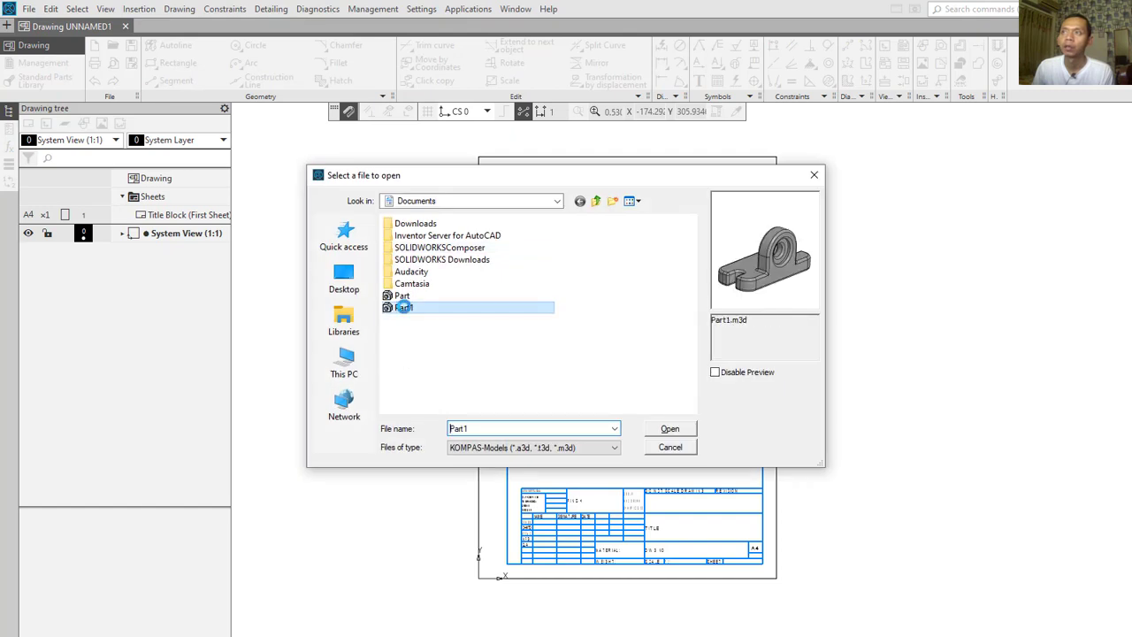
{"action": "left_click", "coordinate": [668, 428]}
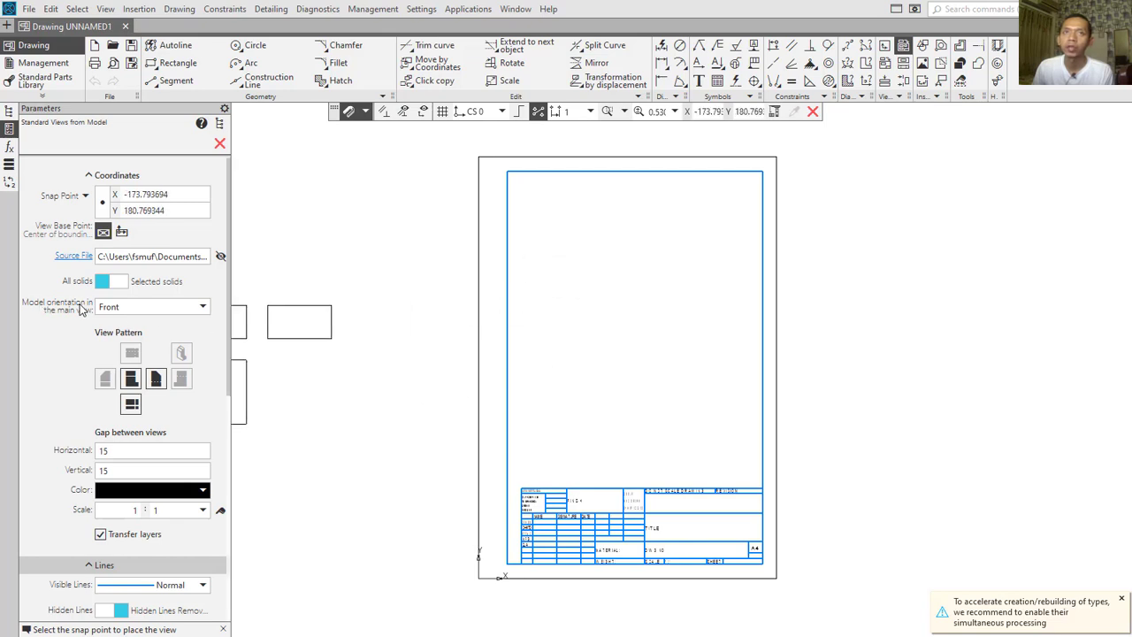
{"action": "left_click", "coordinate": [202, 306]}
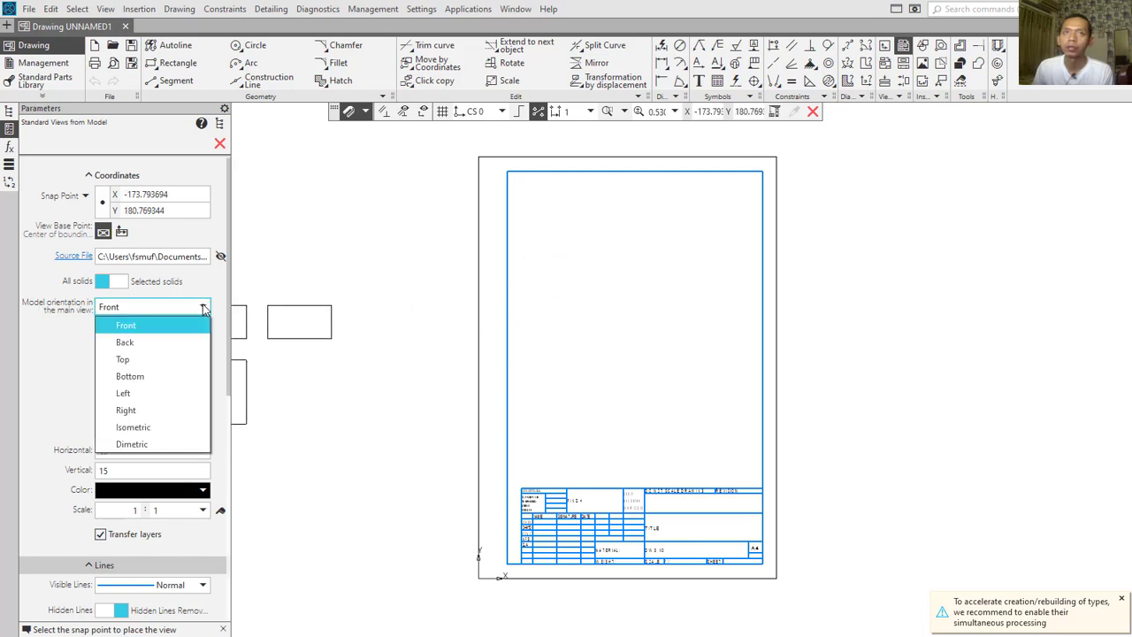
{"action": "left_click", "coordinate": [122, 359]}
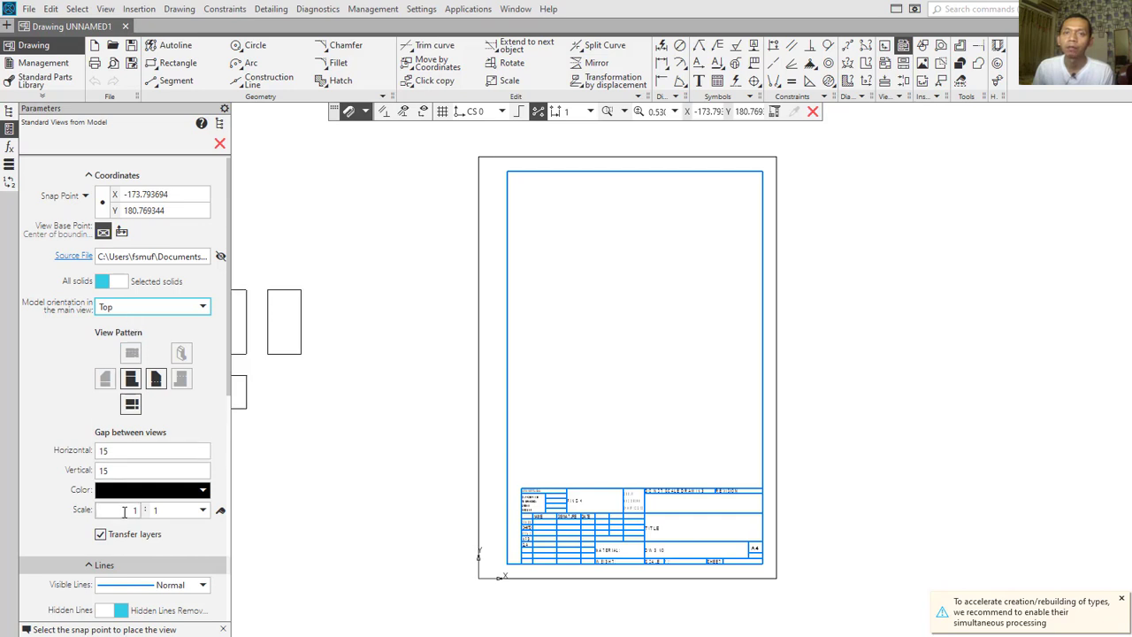
{"action": "left_click", "coordinate": [202, 509]}
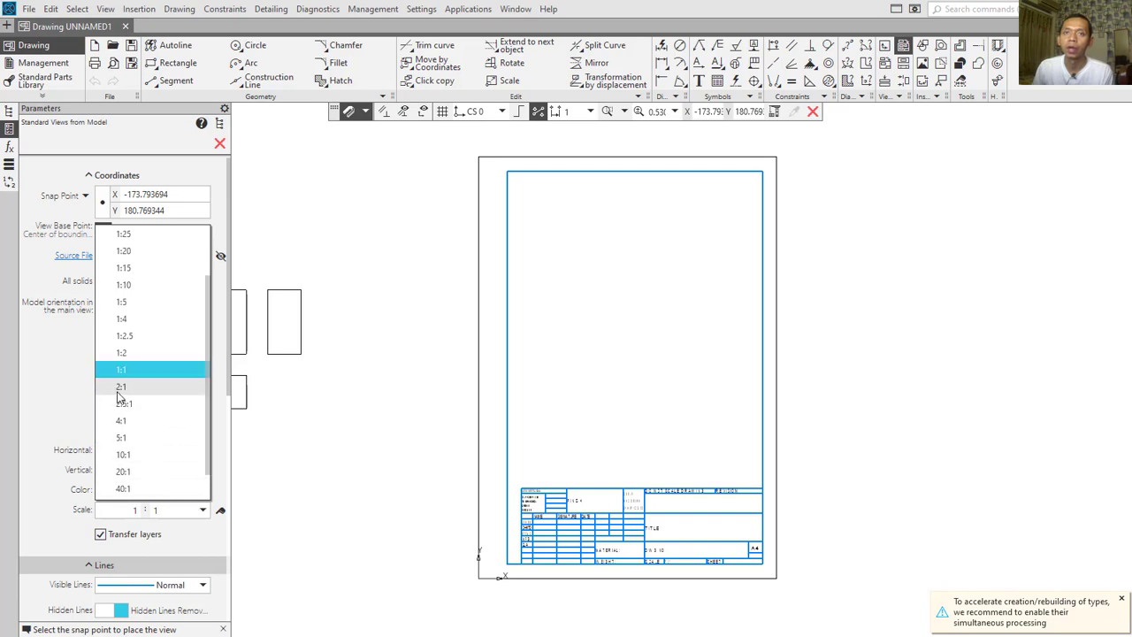
{"action": "left_click", "coordinate": [120, 386]}
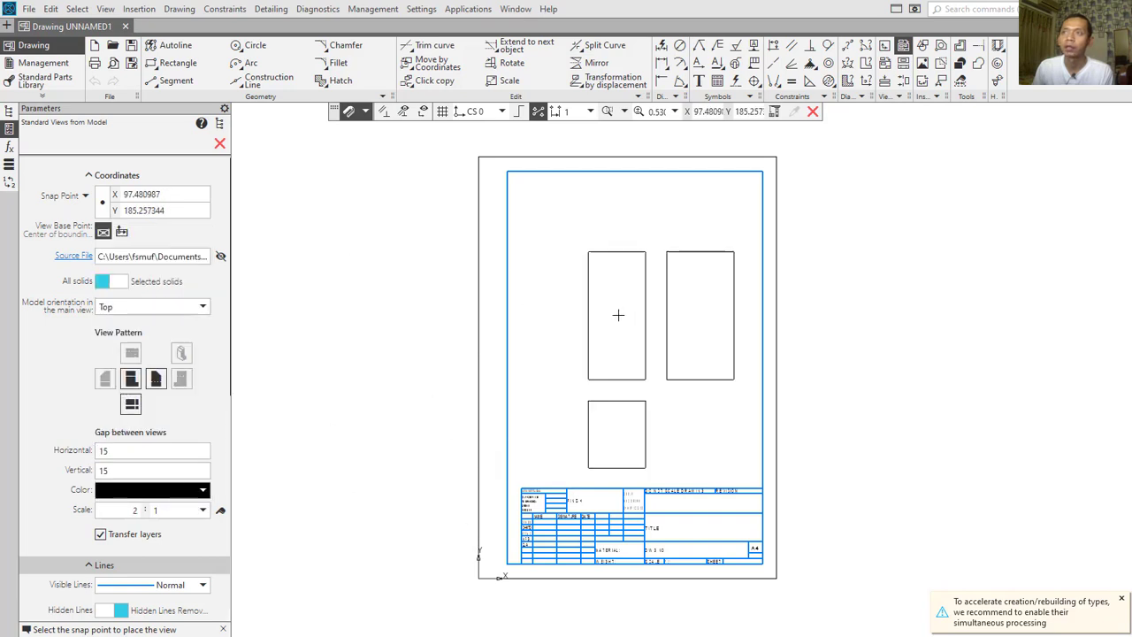
{"action": "mouse_move", "coordinate": [594, 276]}
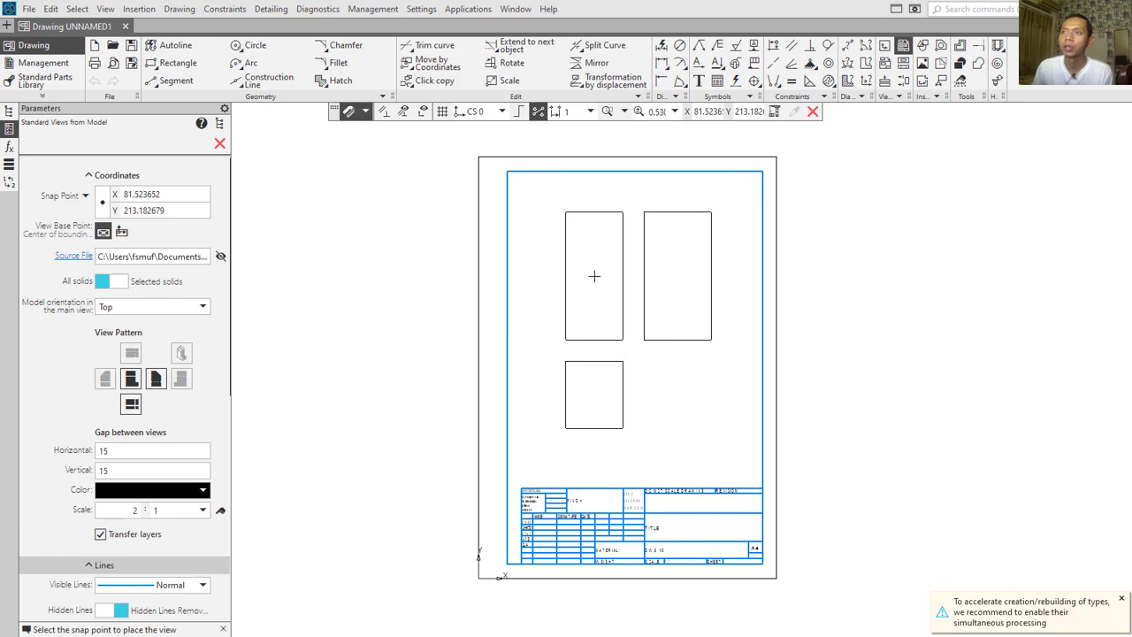
{"action": "left_click", "coordinate": [595, 276]}
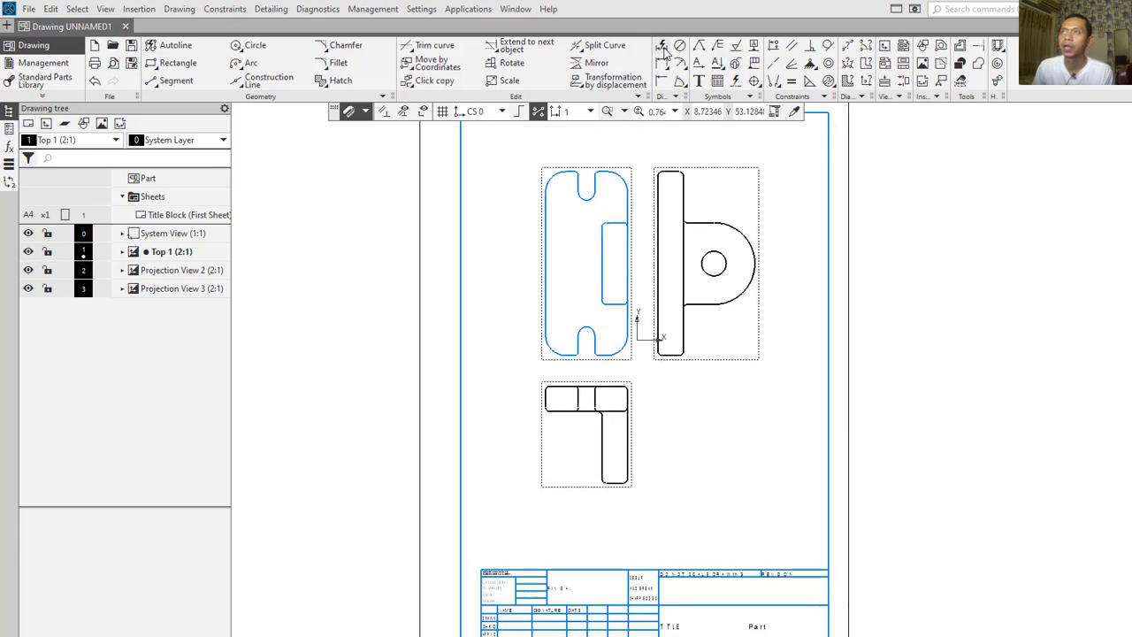
Add 6,2, 13,8 and overall 20 width dimensions plus a height dimension to the bottom view.
{"action": "left_click", "coordinate": [662, 46]}
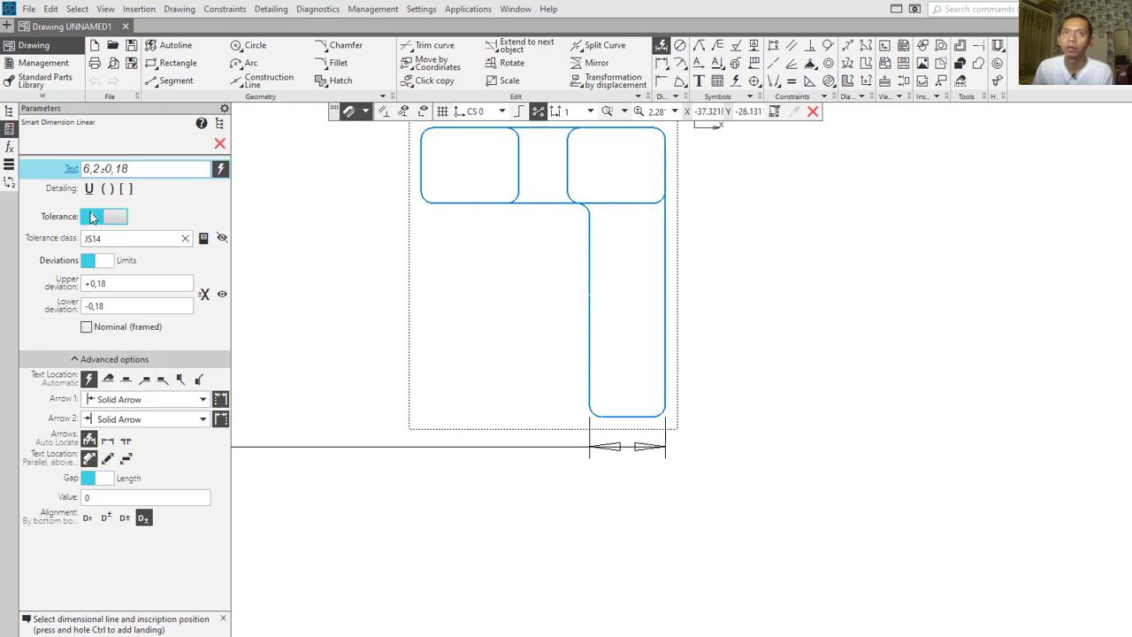
{"action": "left_click", "coordinate": [91, 216]}
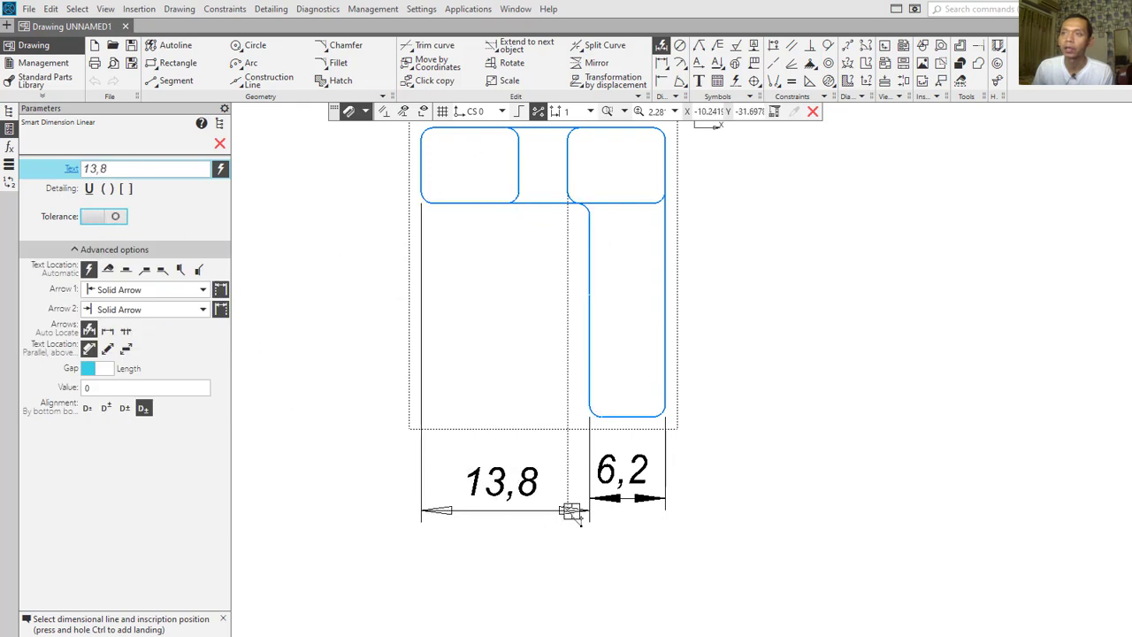
{"action": "left_click", "coordinate": [573, 512]}
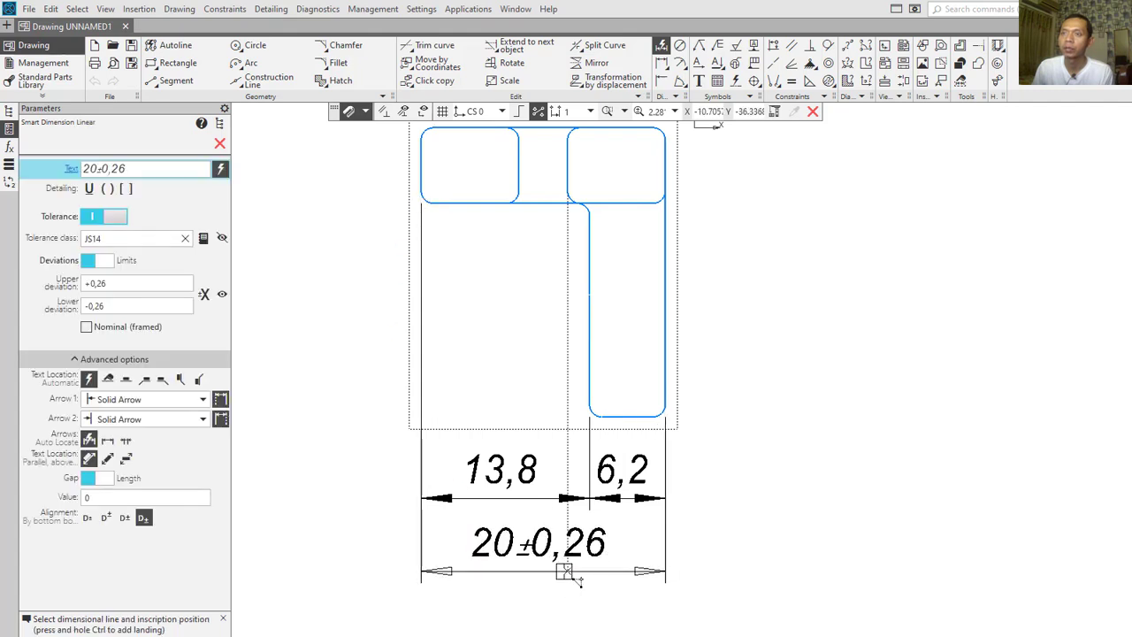
{"action": "left_click", "coordinate": [115, 216]}
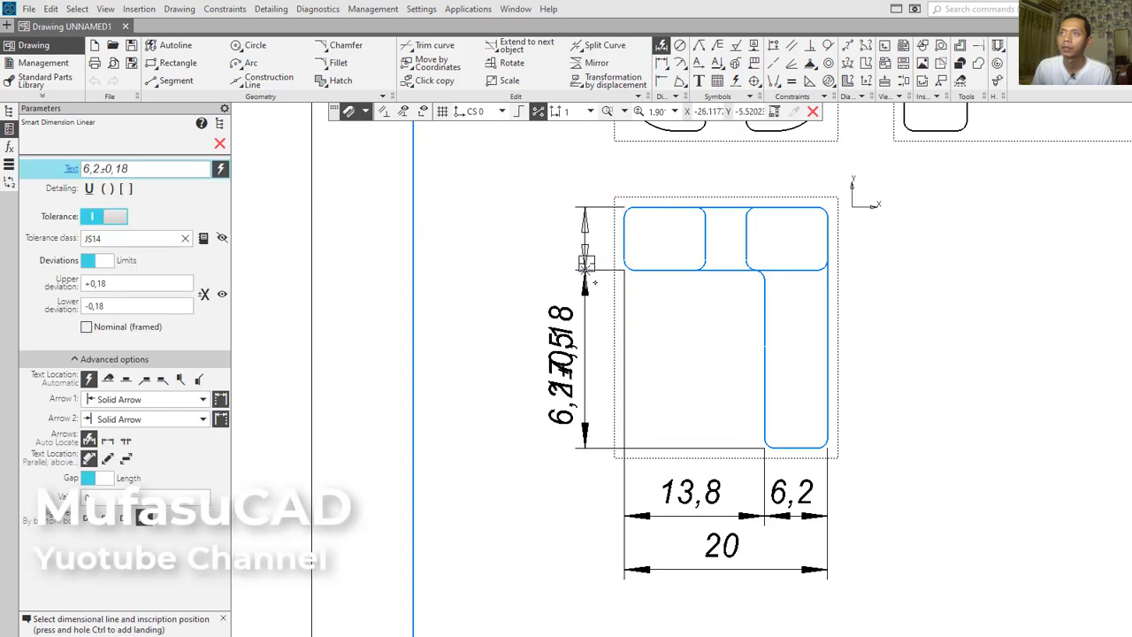
{"action": "left_click", "coordinate": [115, 215]}
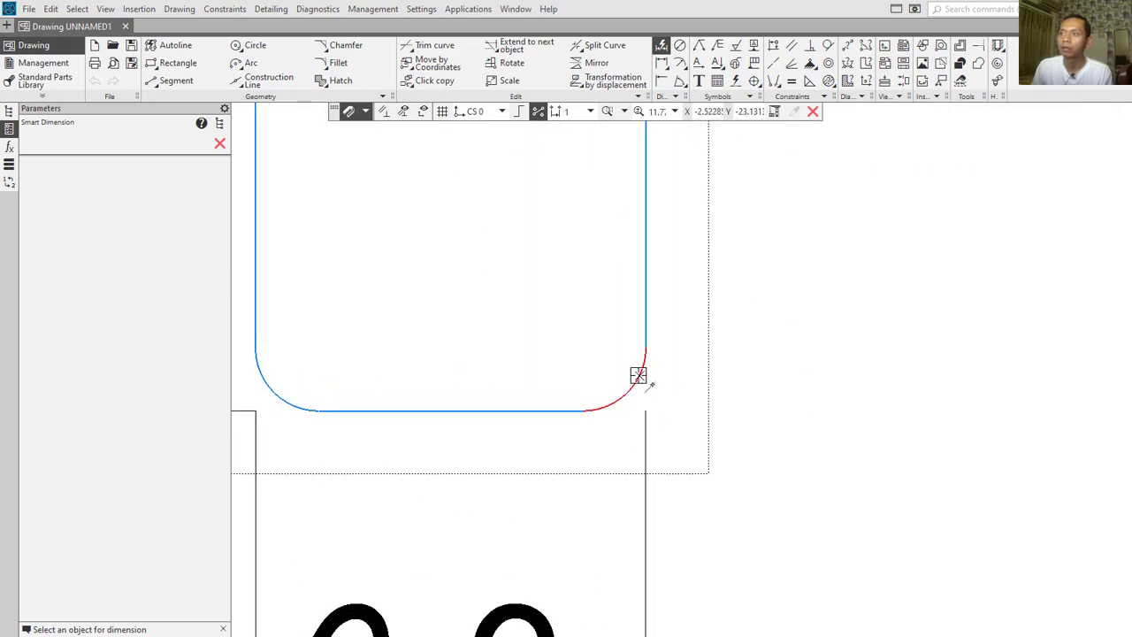
{"action": "mouse_move", "coordinate": [640, 373]}
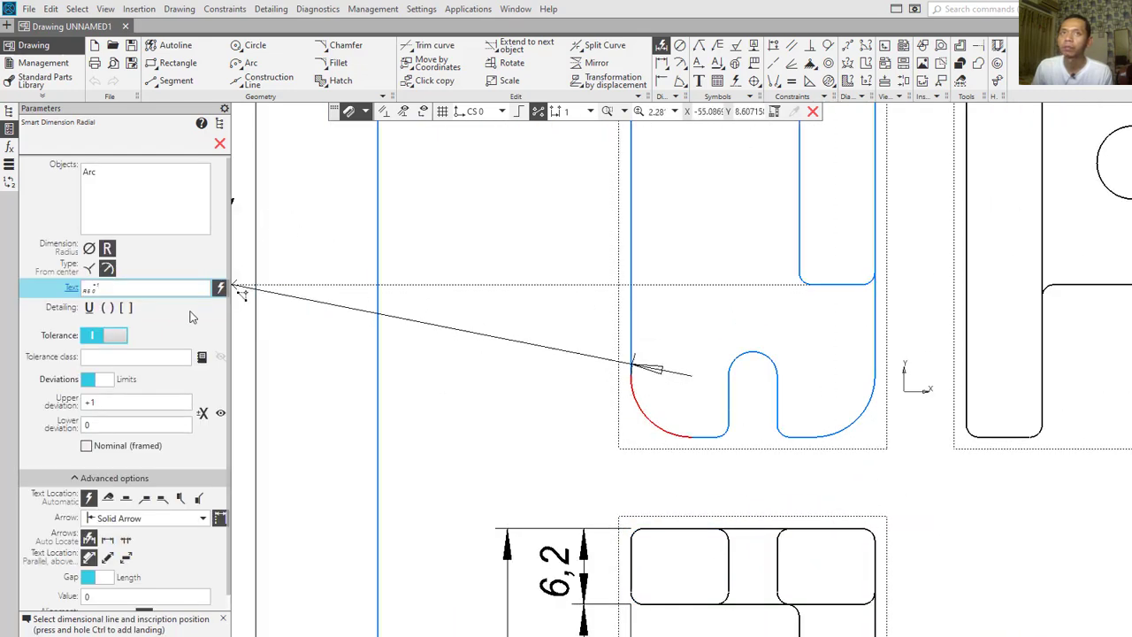
Dimension the slot's rounded end radius, the next arc and the hole in the side view.
{"action": "left_click", "coordinate": [584, 439]}
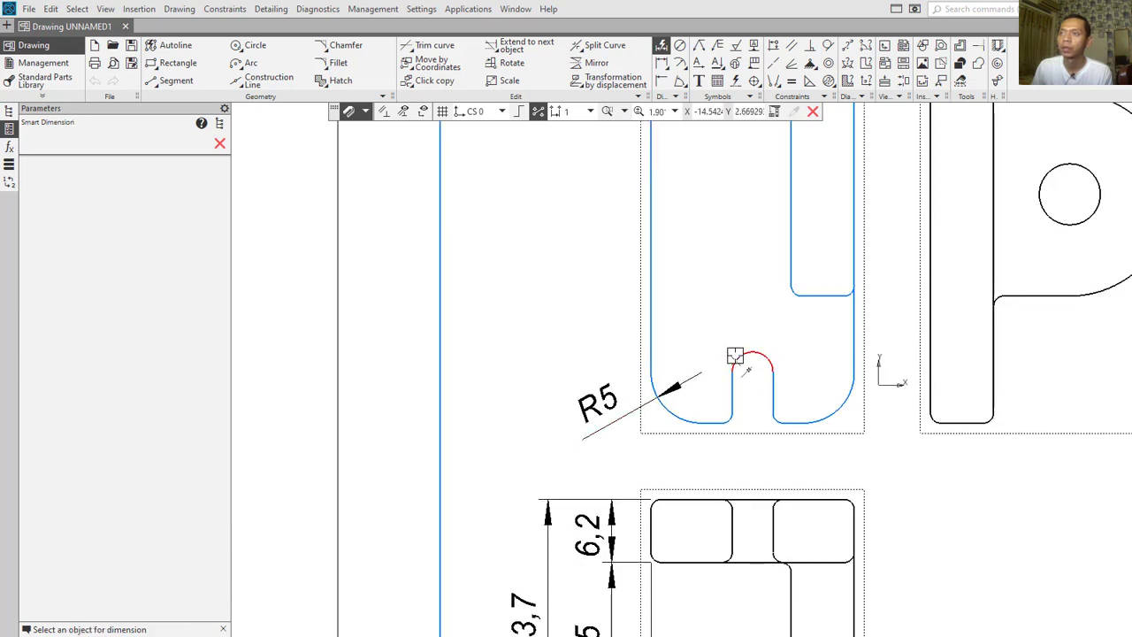
{"action": "left_click", "coordinate": [752, 358]}
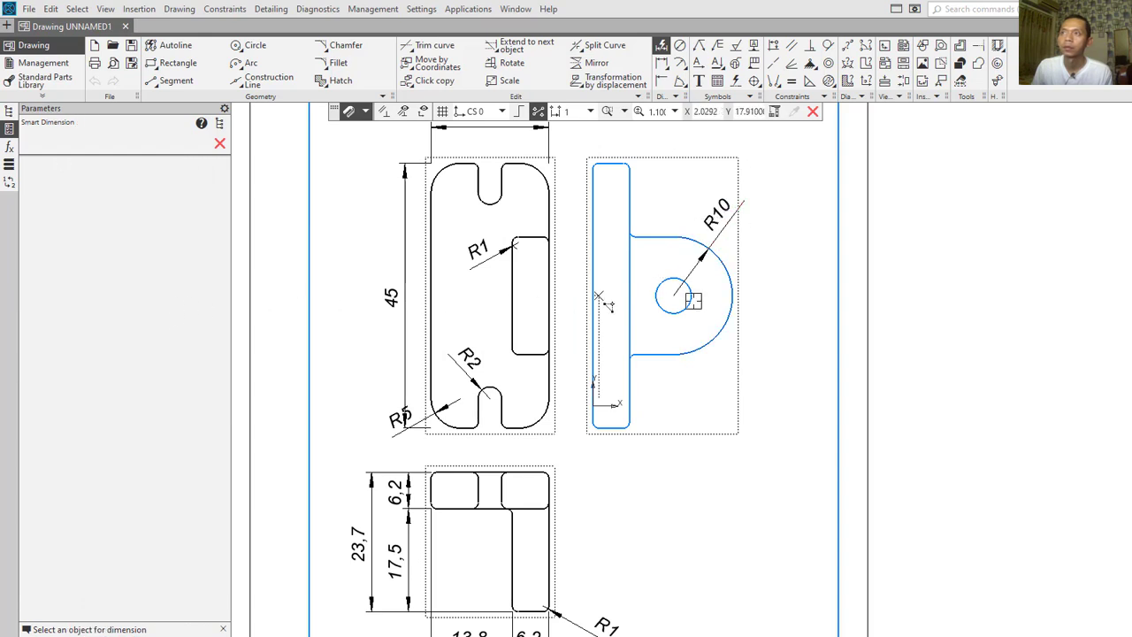
{"action": "left_click", "coordinate": [674, 294]}
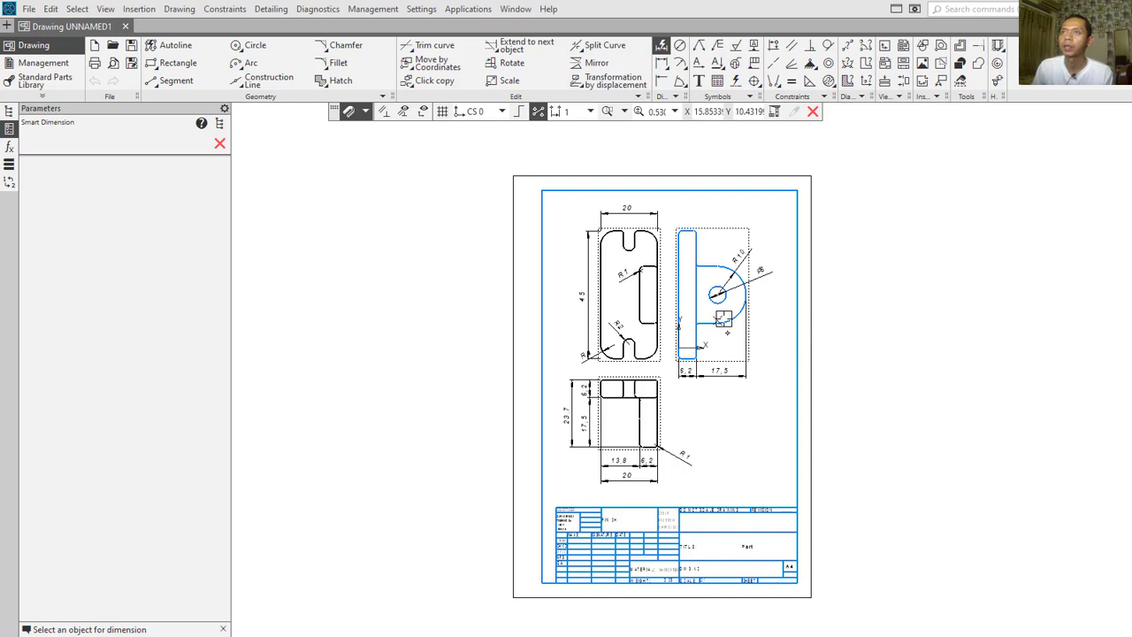
Choose A4 paper size in the print settings for Microsoft Print to PDF and confirm.
{"action": "left_click", "coordinate": [30, 9]}
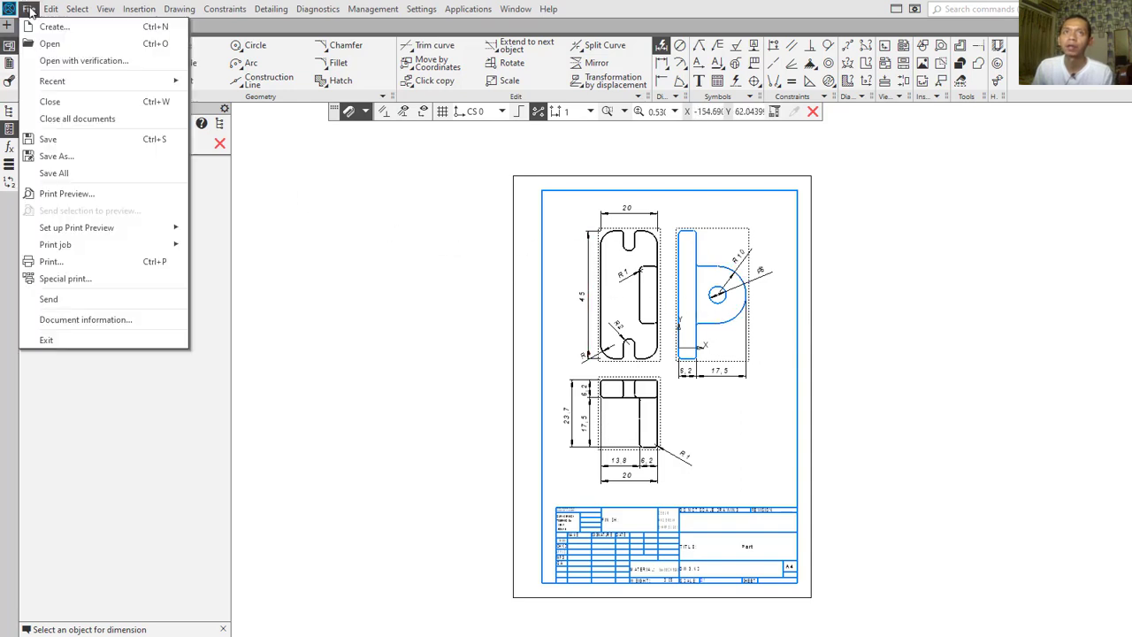
{"action": "mouse_move", "coordinate": [76, 227]}
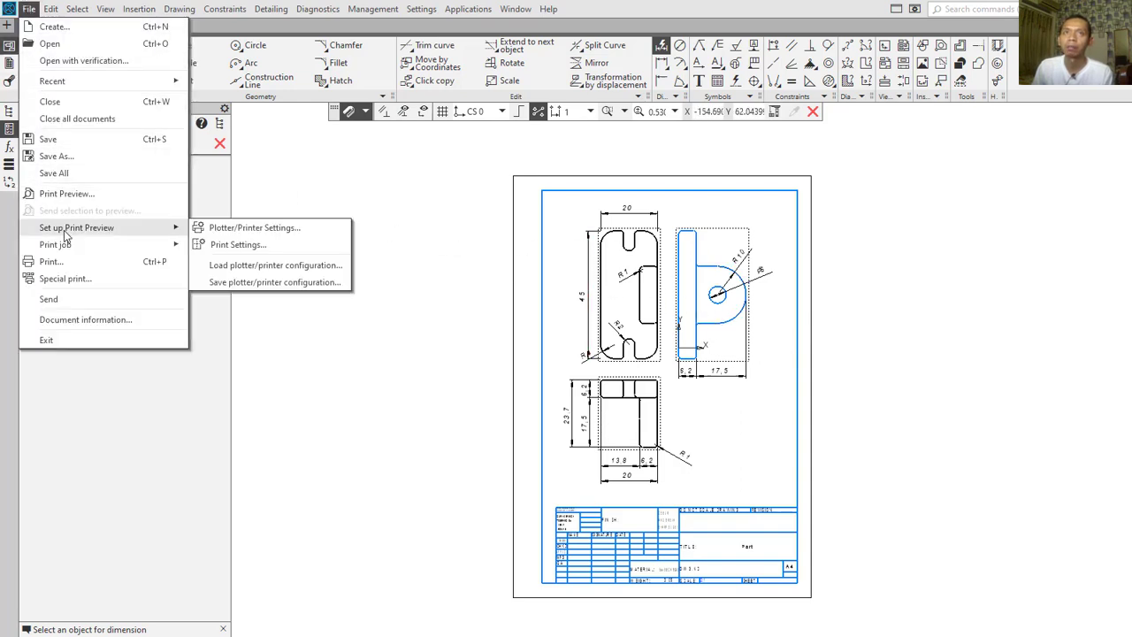
{"action": "mouse_move", "coordinate": [255, 227]}
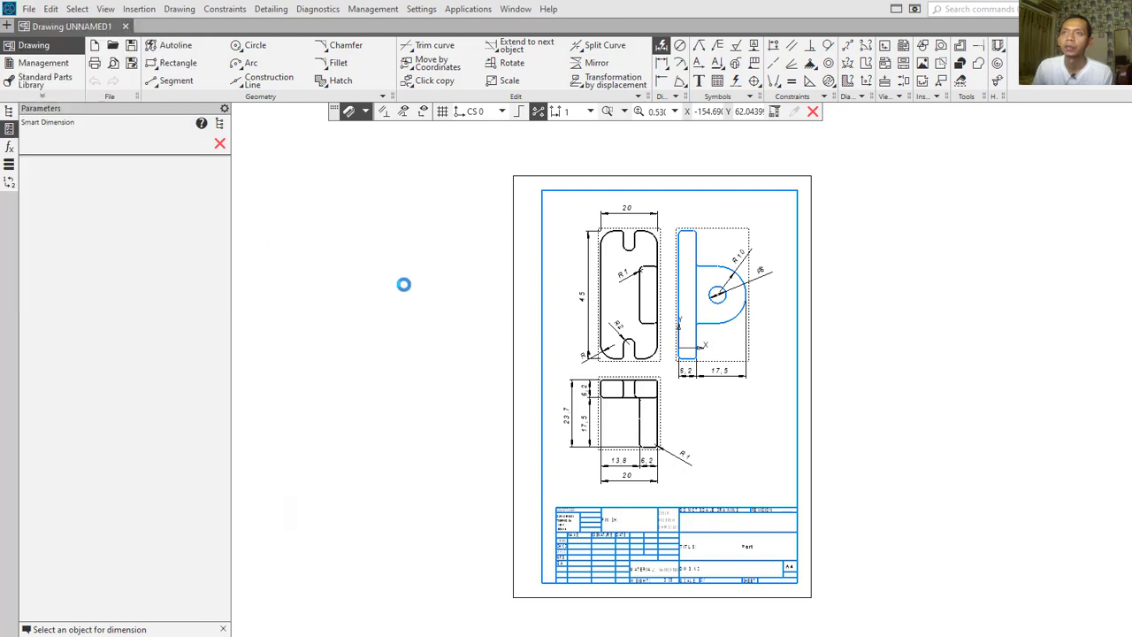
{"action": "left_click", "coordinate": [580, 354]}
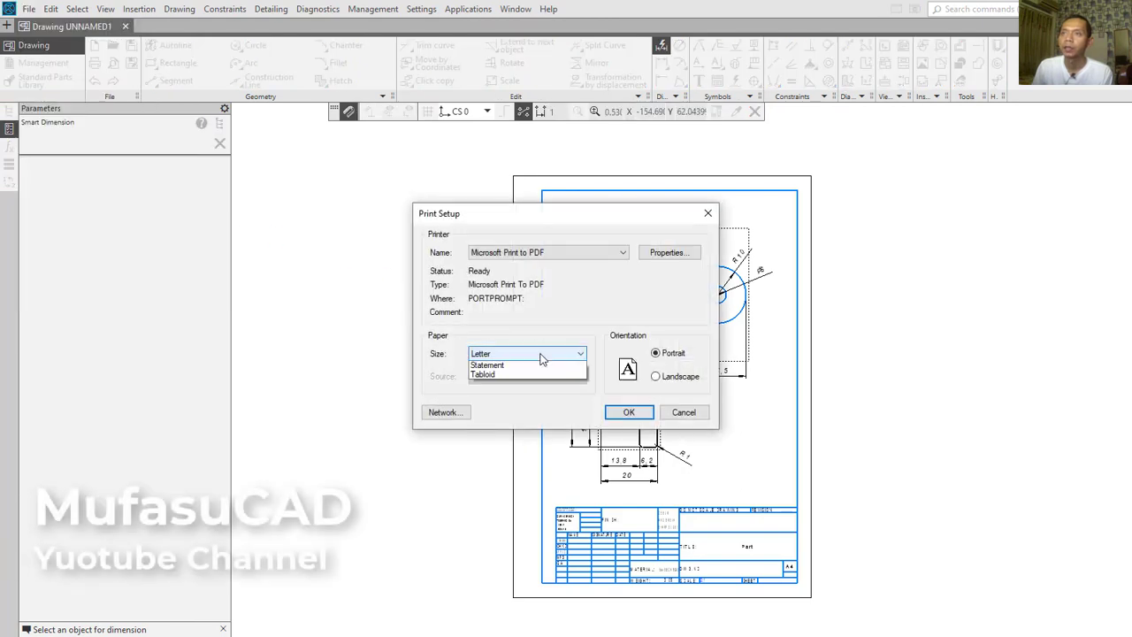
{"action": "left_click", "coordinate": [580, 354]}
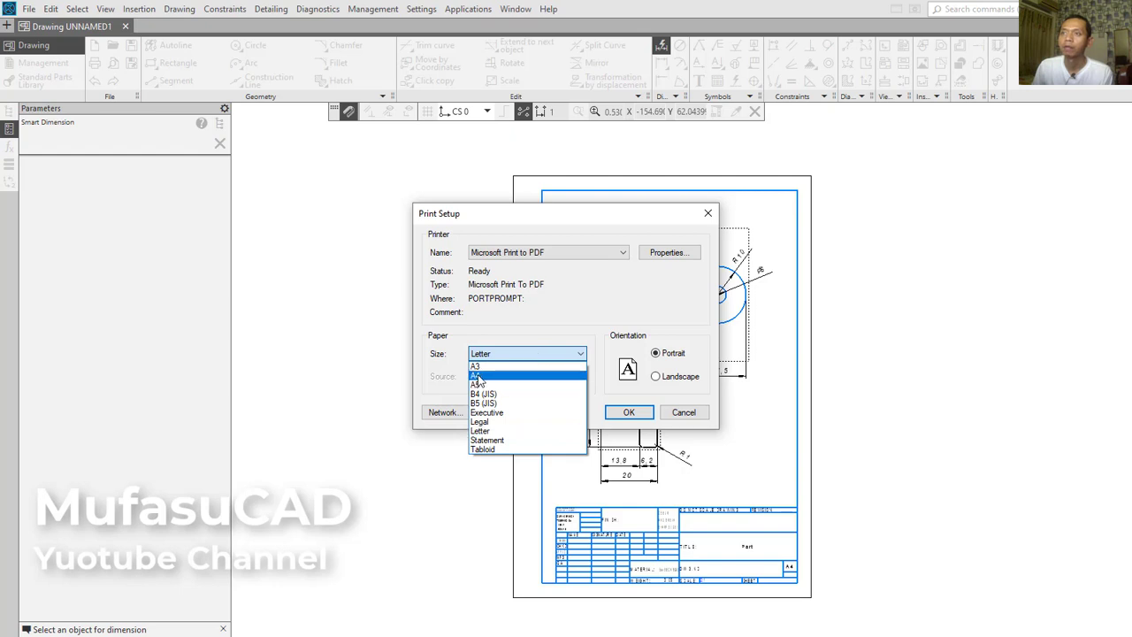
{"action": "left_click", "coordinate": [478, 375]}
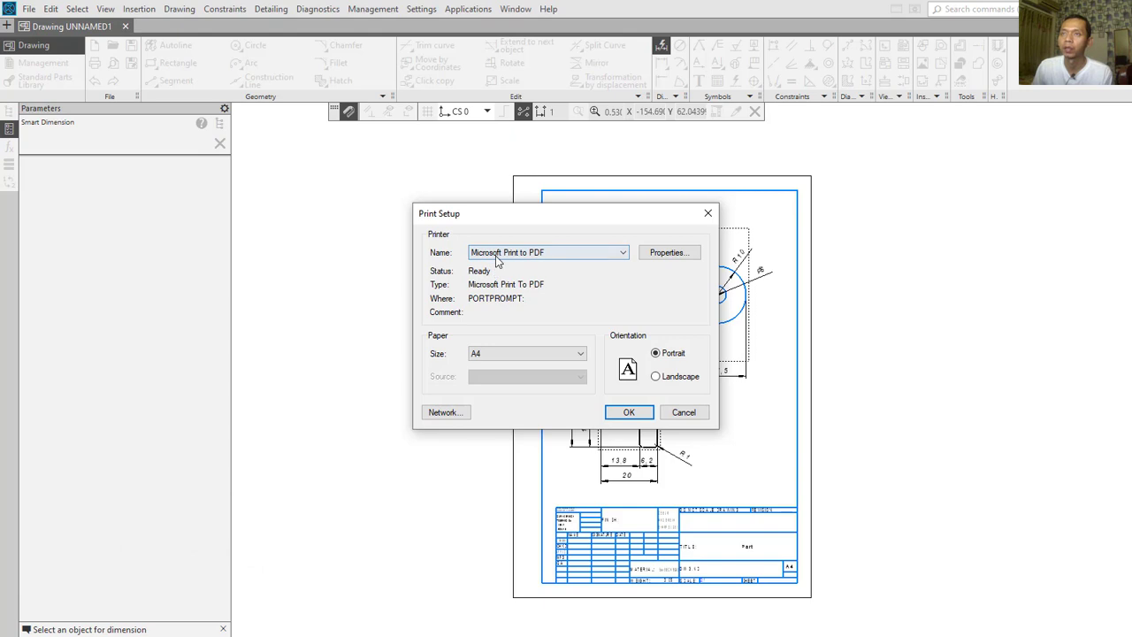
{"action": "mouse_move", "coordinate": [521, 256]}
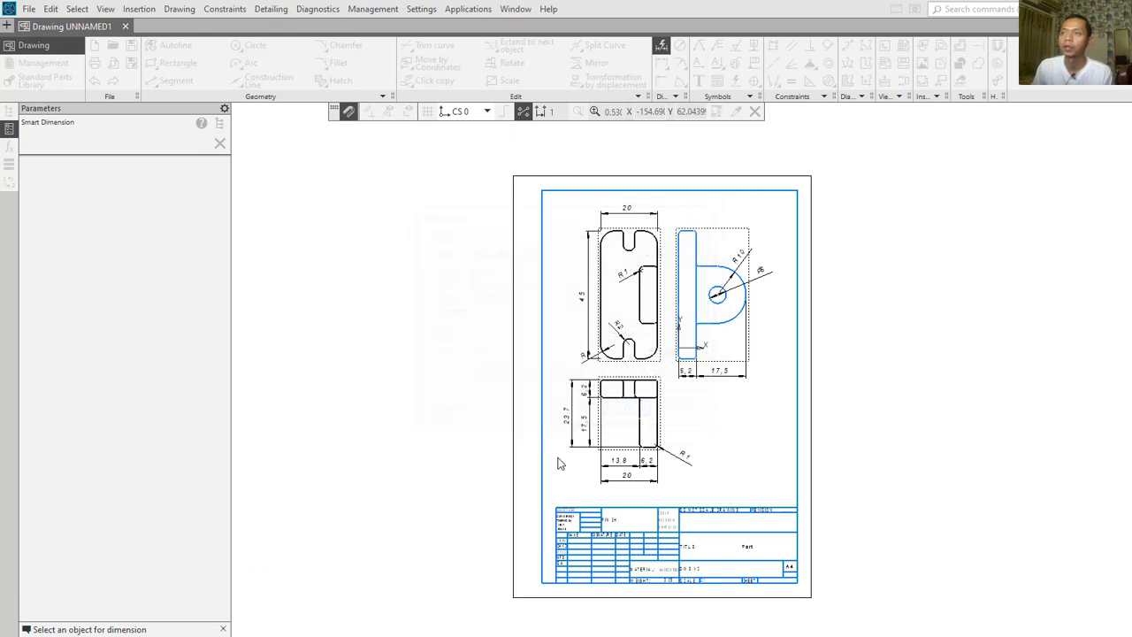
{"action": "left_click", "coordinate": [28, 9]}
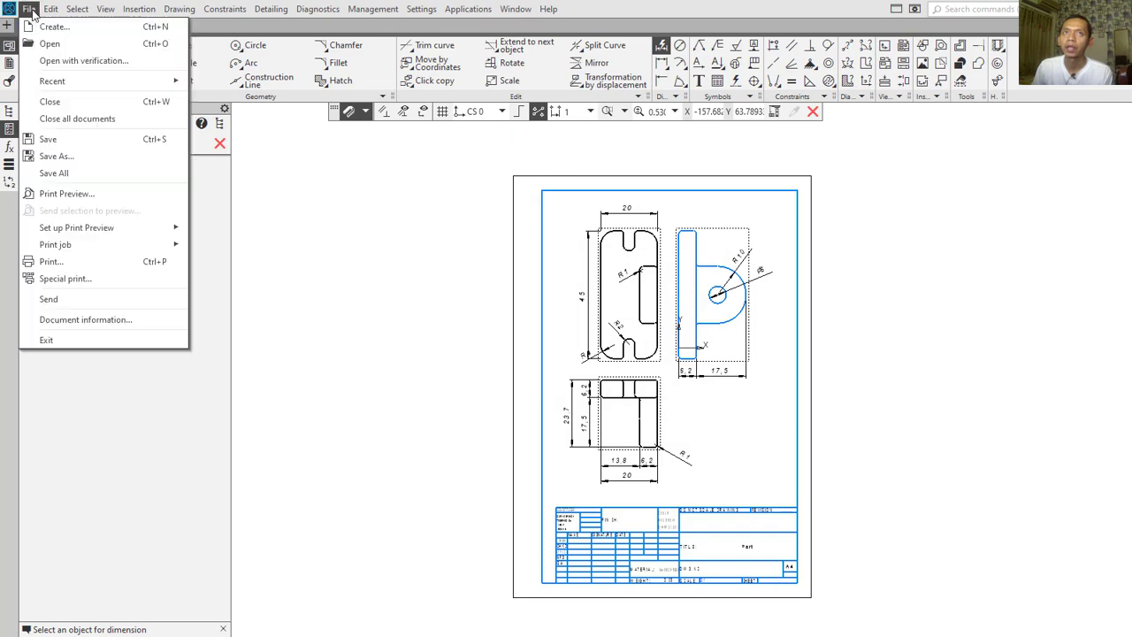
Show the dimensioned A4 sheet in print preview.
{"action": "left_click", "coordinate": [67, 193]}
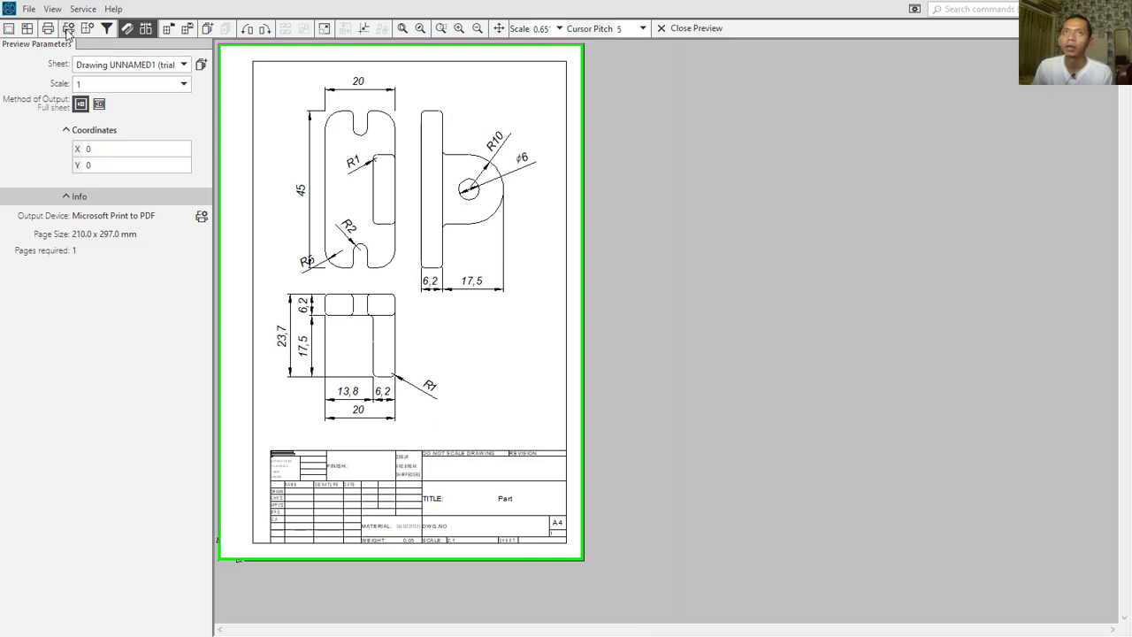
{"action": "mouse_move", "coordinate": [49, 29]}
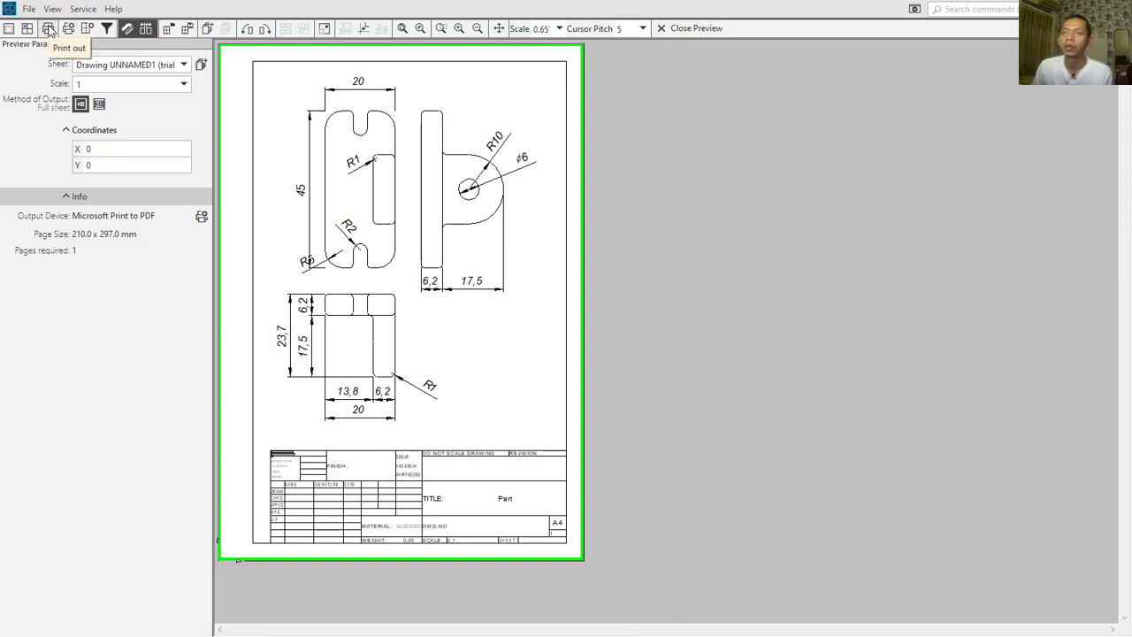
{"action": "mouse_move", "coordinate": [48, 28]}
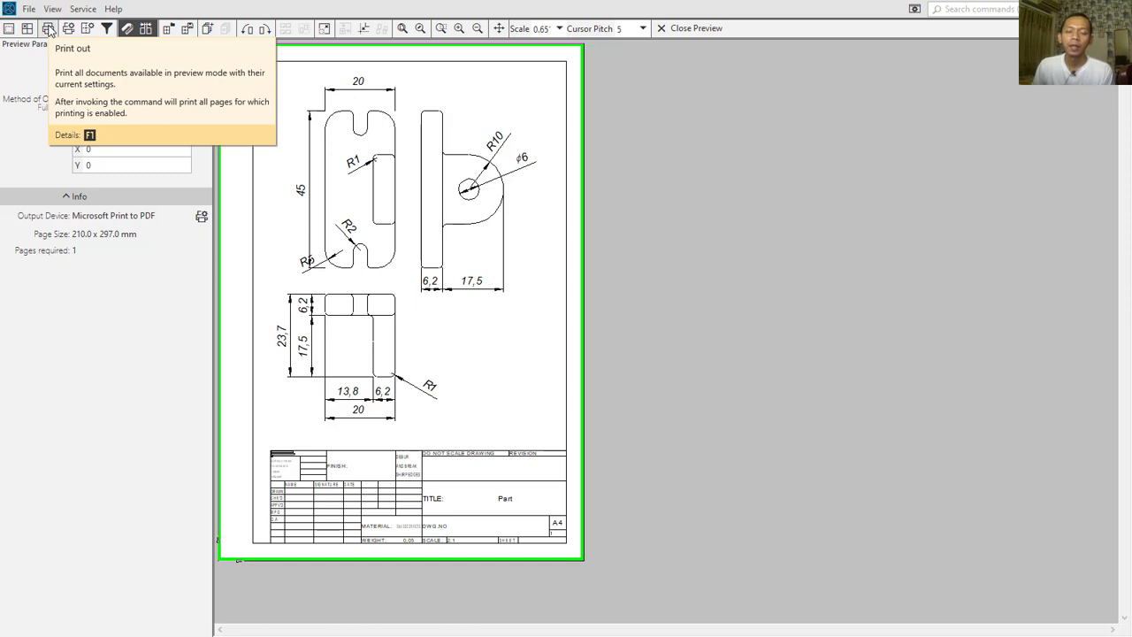